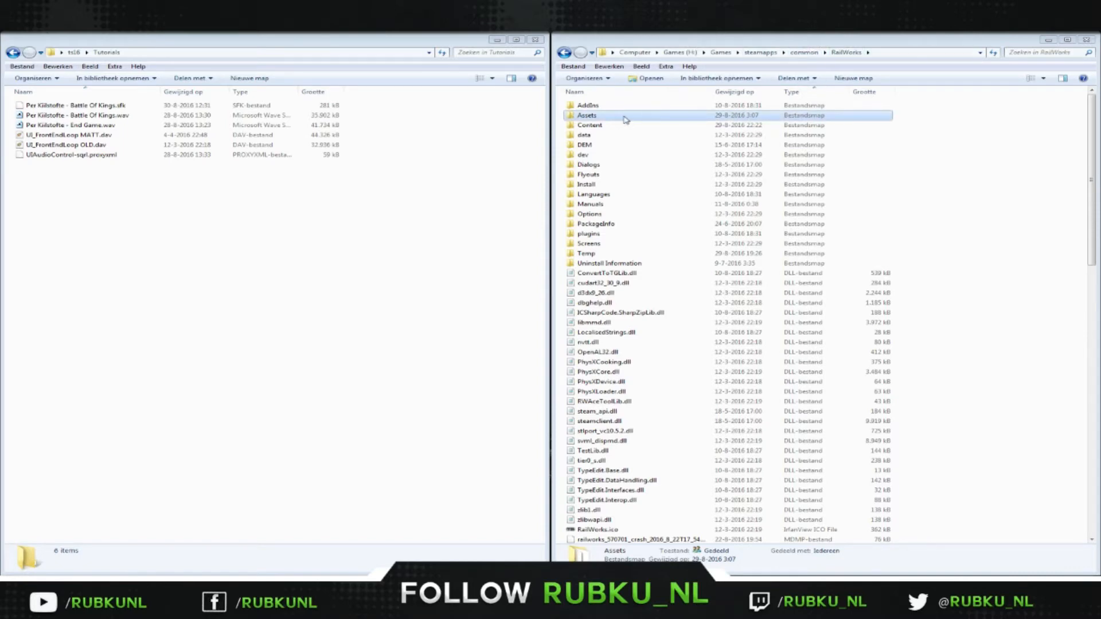
Step: Navigate into Assets > Kuju > RailSimulatorCore within the RailWorks folder
{"action": "double_click", "coordinate": [587, 115]}
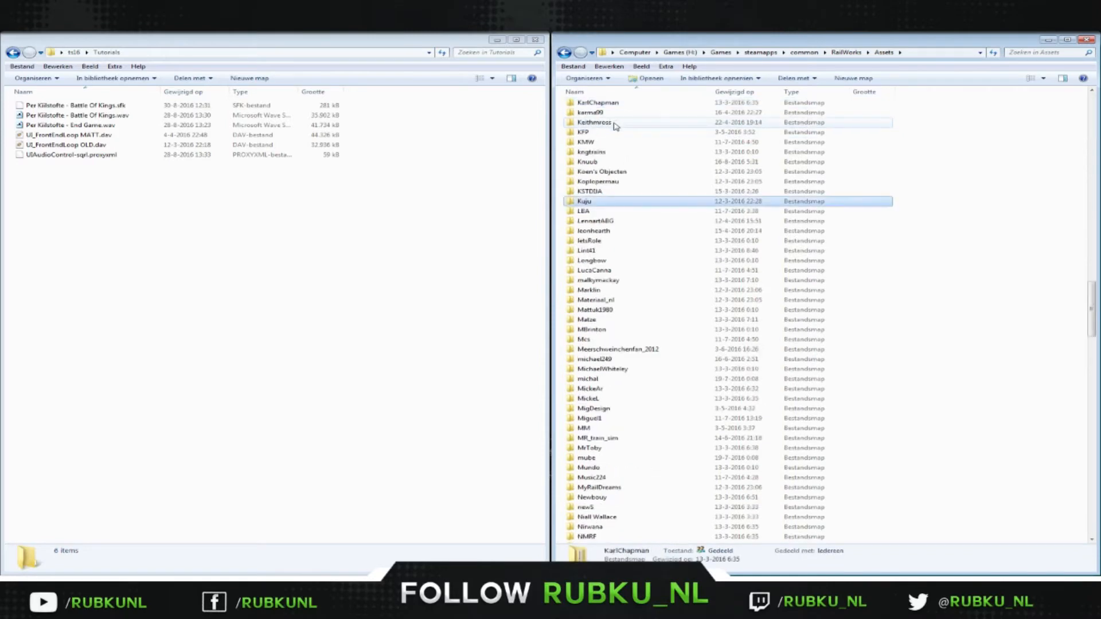
{"action": "double_click", "coordinate": [584, 202]}
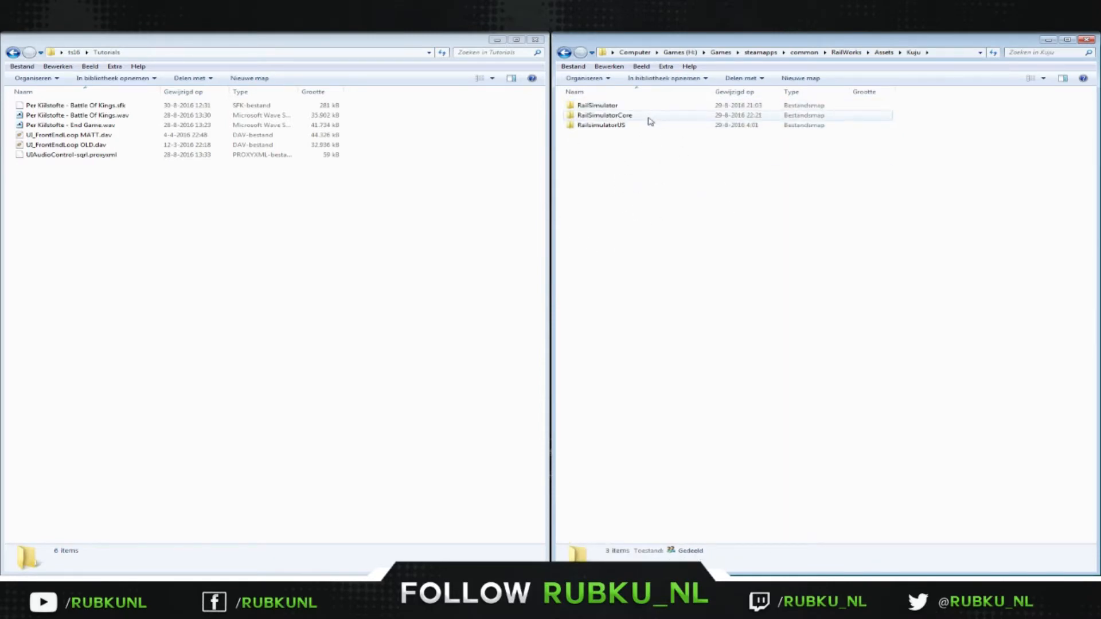
{"action": "double_click", "coordinate": [602, 115]}
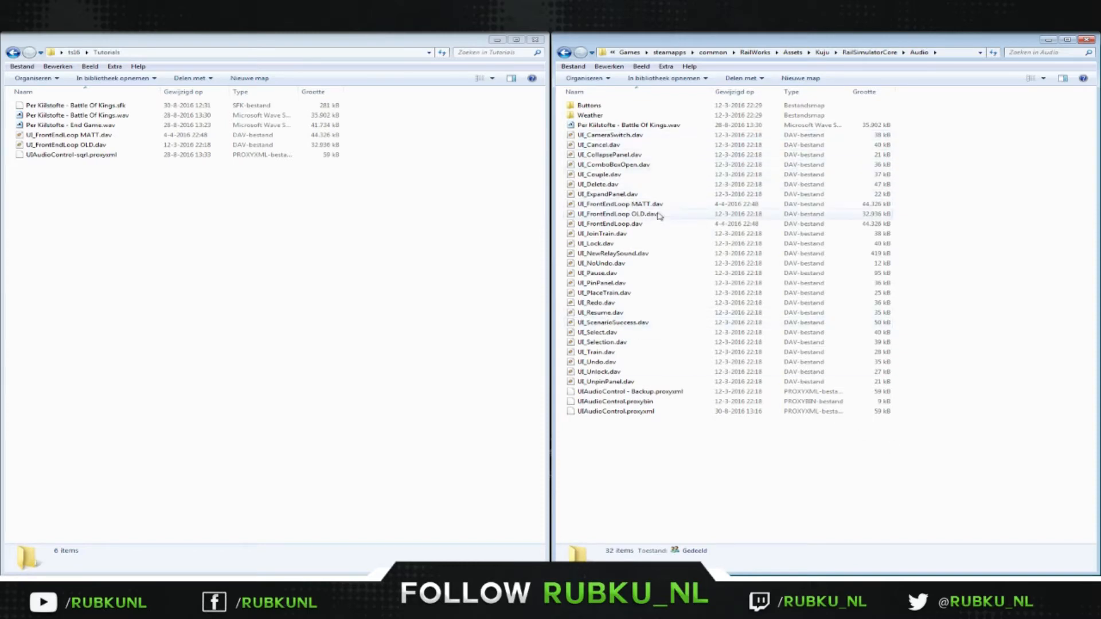
{"action": "mouse_move", "coordinate": [688, 245]}
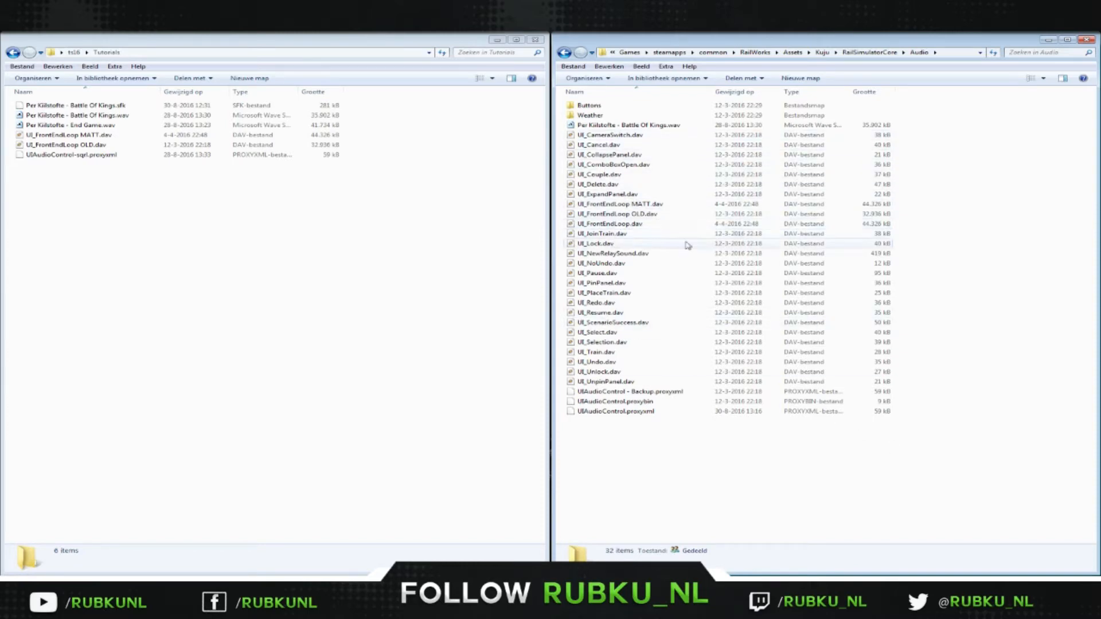
{"action": "mouse_move", "coordinate": [658, 231]}
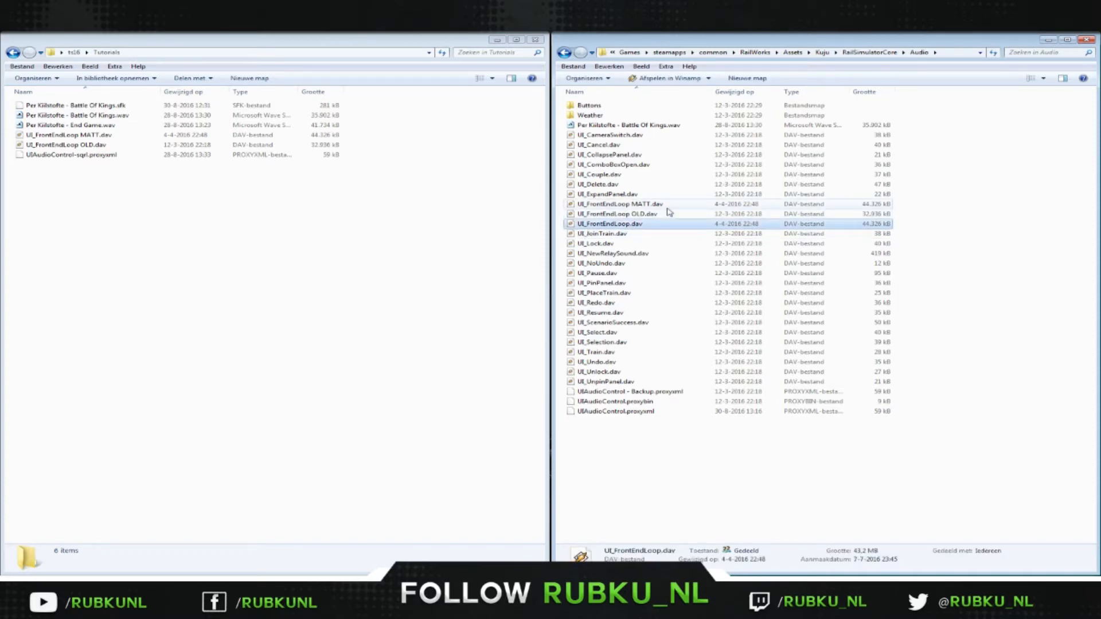
{"action": "left_click", "coordinate": [619, 204]}
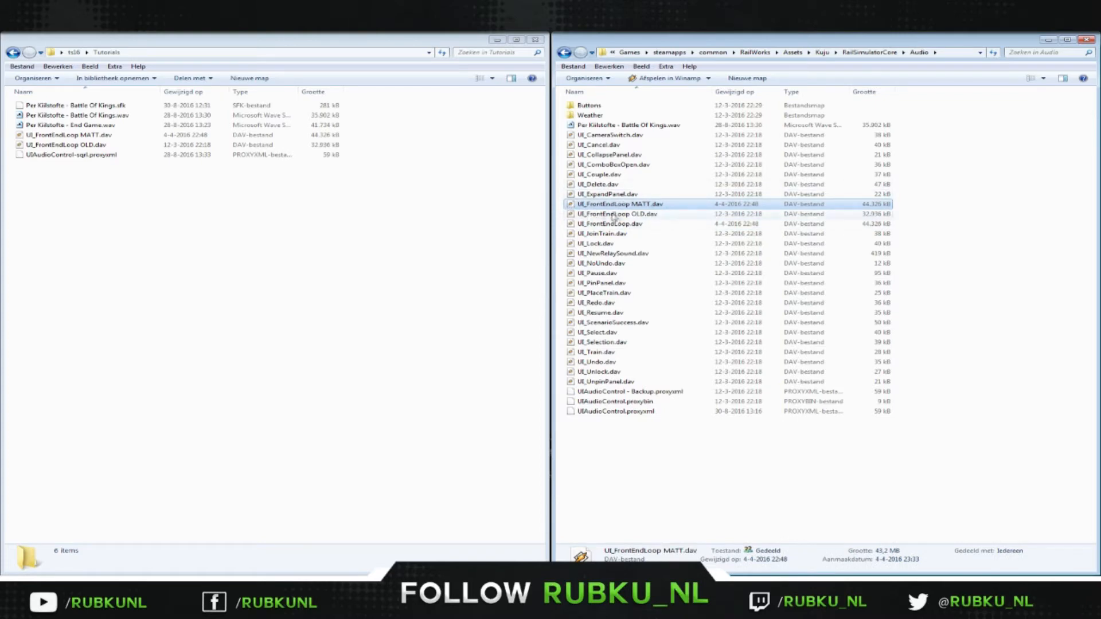
{"action": "left_click", "coordinate": [618, 213]}
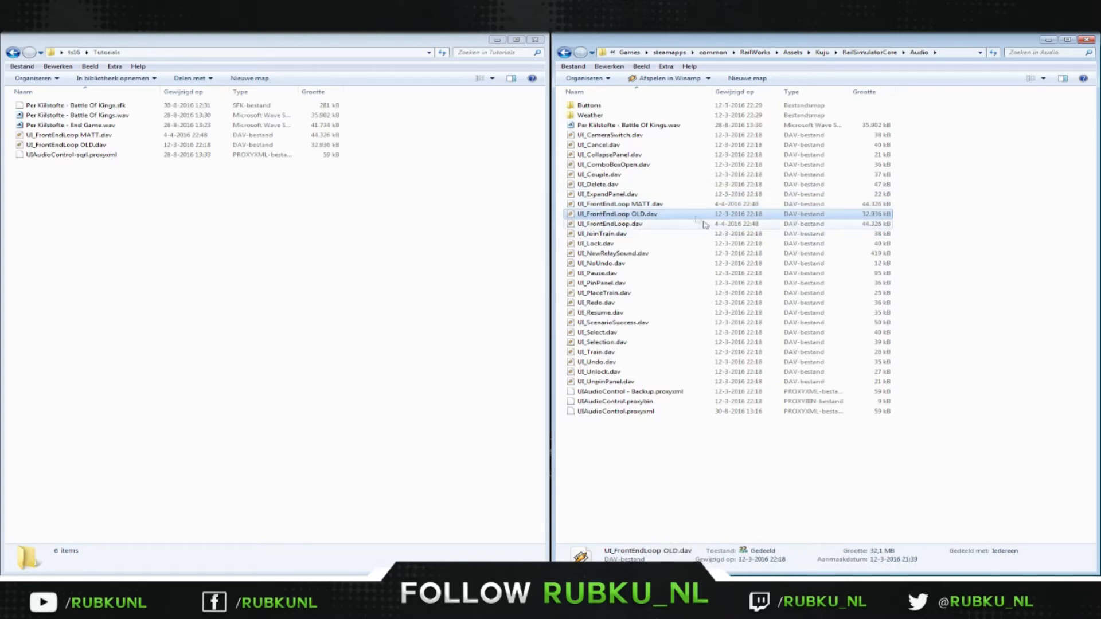
{"action": "mouse_move", "coordinate": [656, 227]}
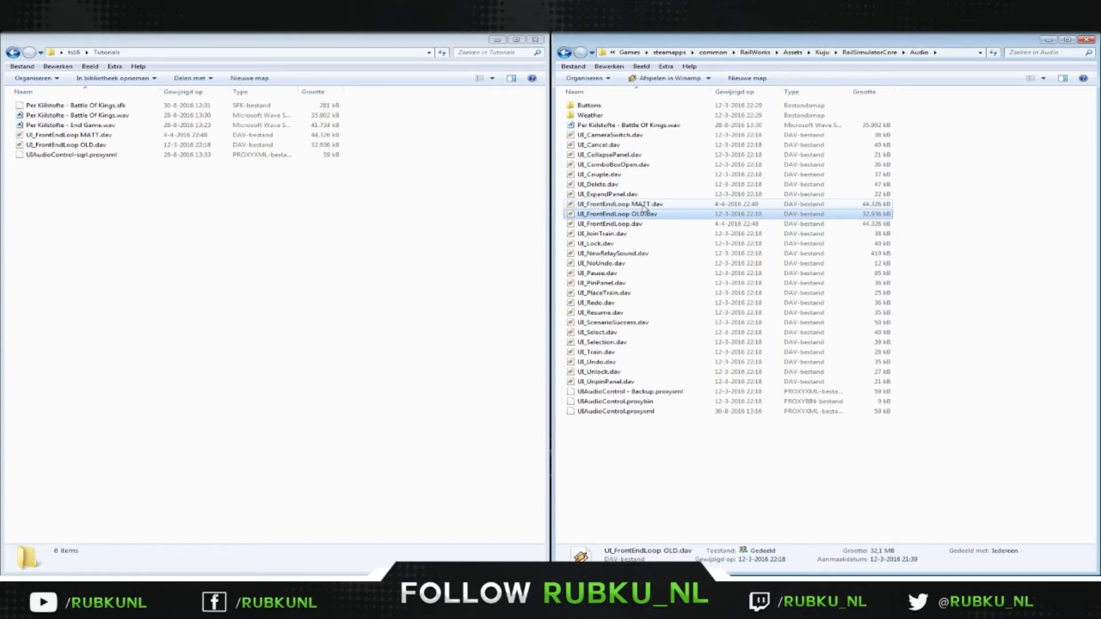
Step: Open UIAudioControl.proxyxml with Edit with Notepad++ from its context menu
{"action": "left_click", "coordinate": [616, 410]}
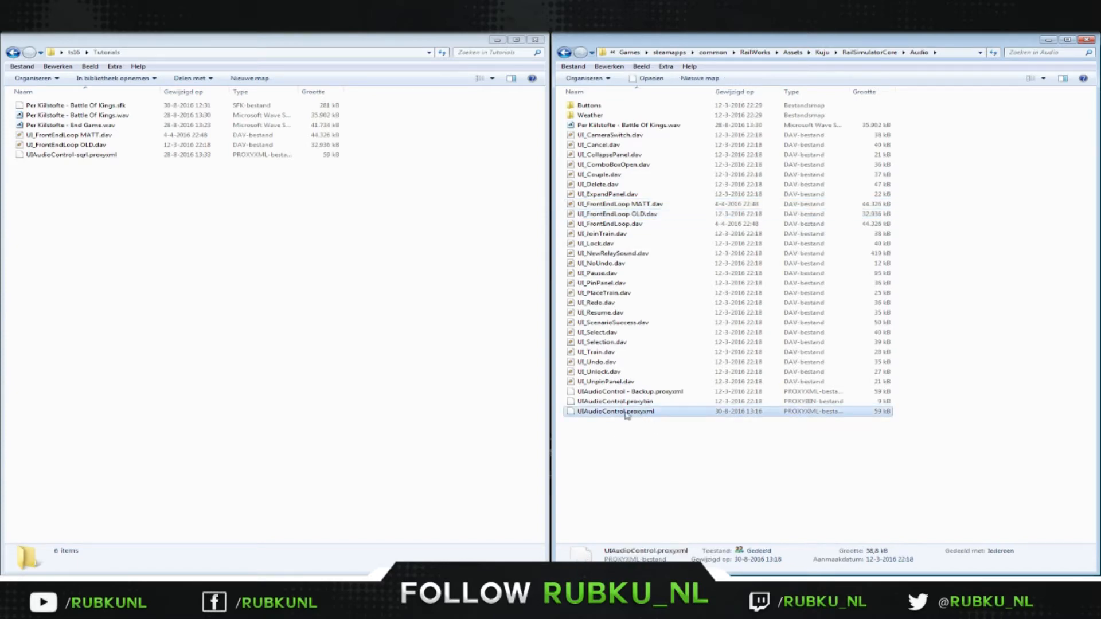
{"action": "mouse_move", "coordinate": [636, 417]}
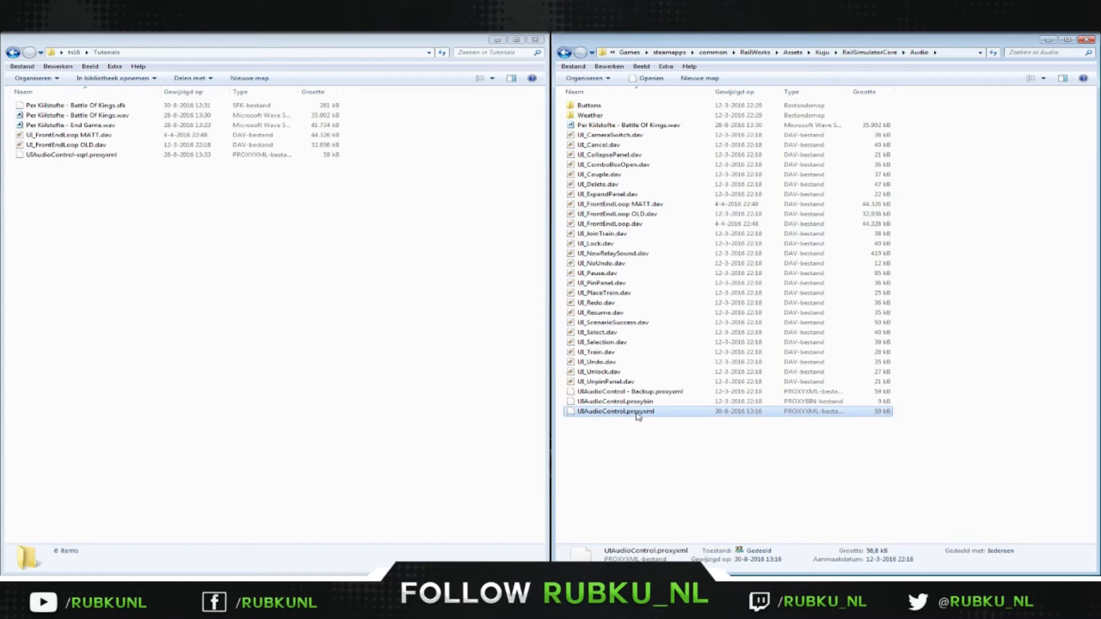
{"action": "right_click", "coordinate": [616, 411]}
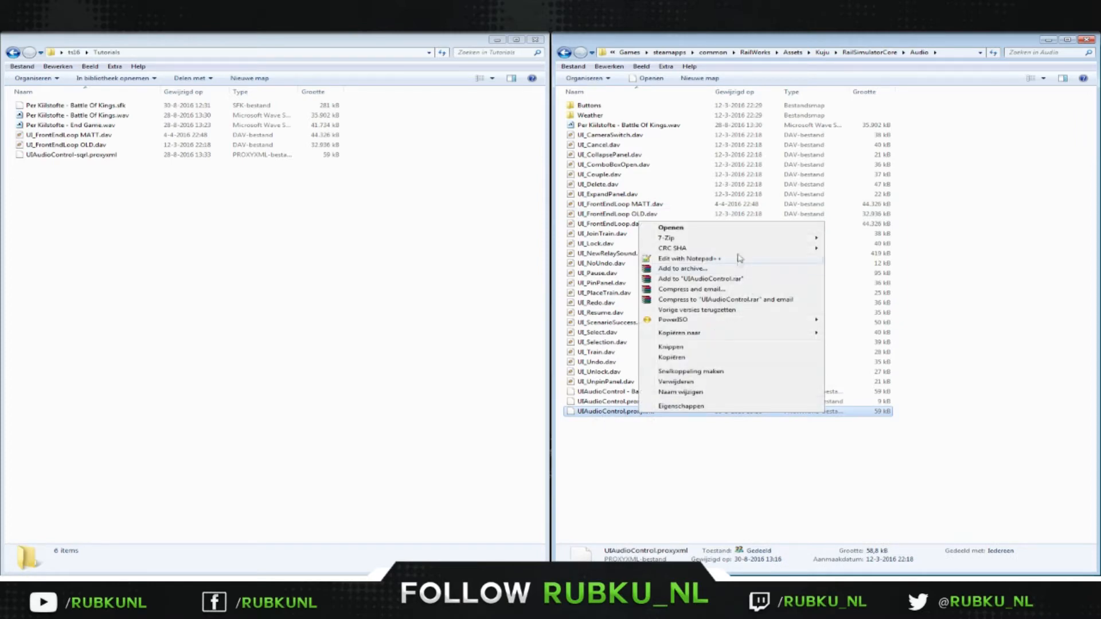
{"action": "left_click", "coordinate": [691, 259]}
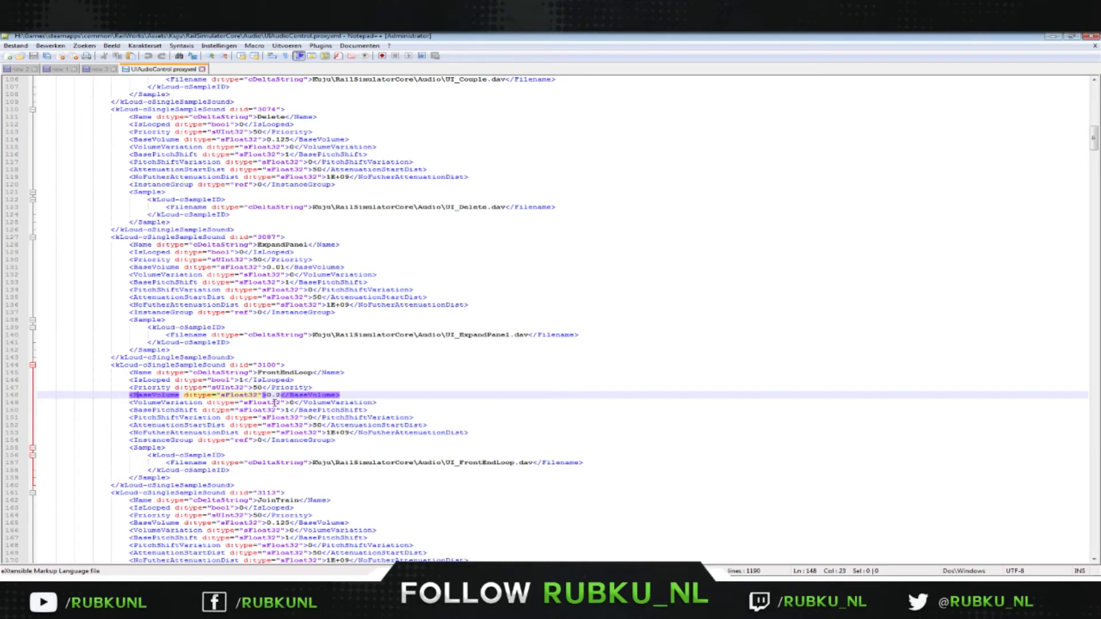
{"action": "mouse_move", "coordinate": [274, 403]}
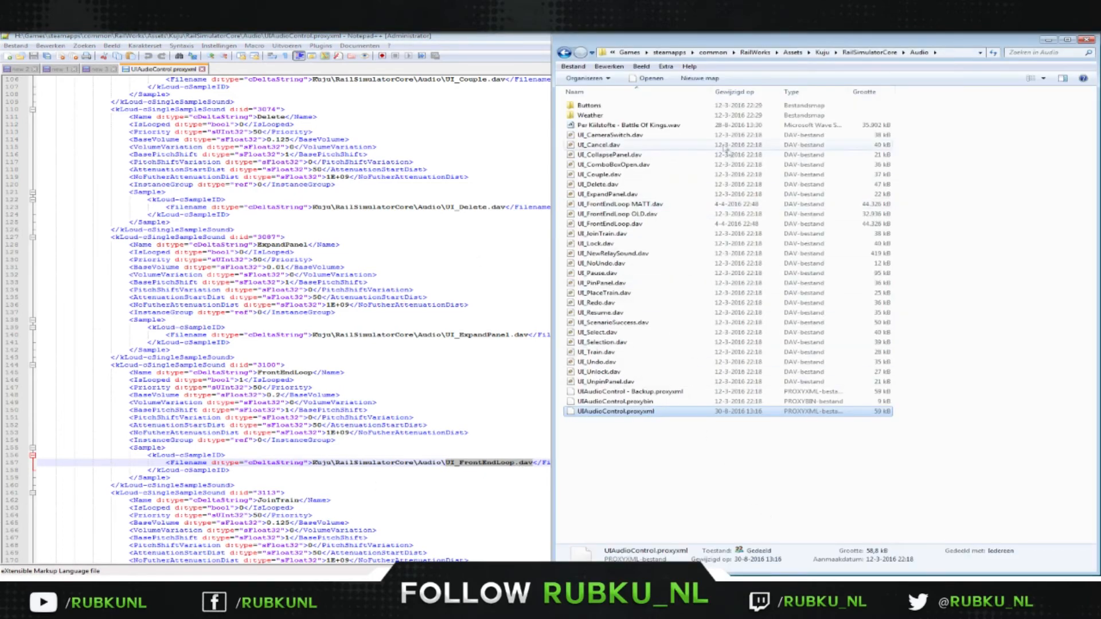
Step: Start renaming Per Kiilstofte - Battle Of Kings.wav via Naam wijzigen to copy its name
{"action": "right_click", "coordinate": [628, 125]}
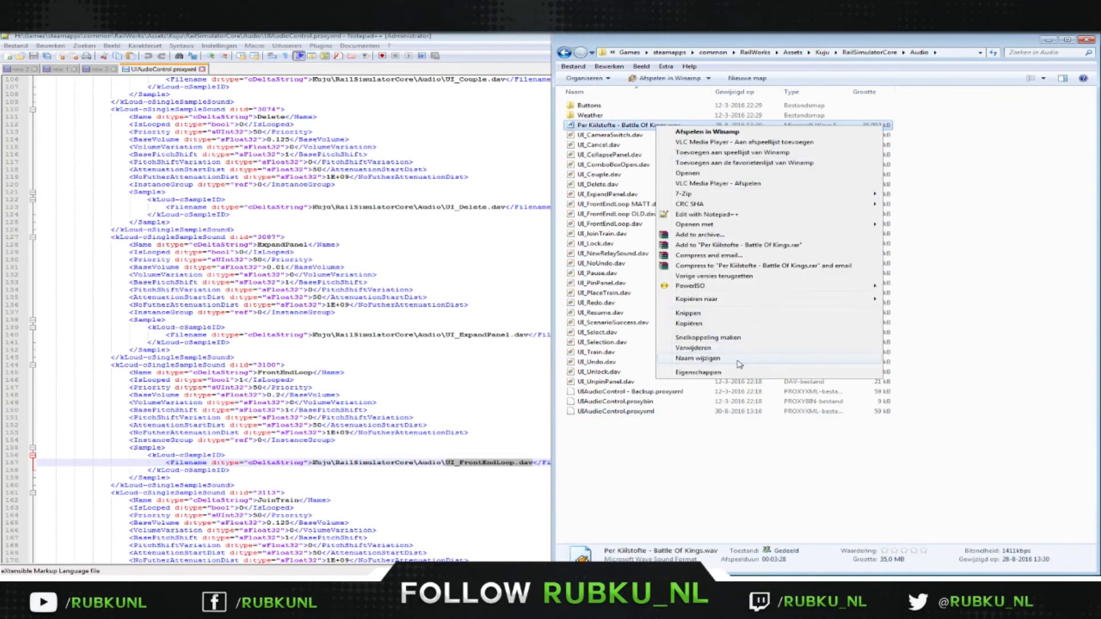
{"action": "left_click", "coordinate": [697, 358]}
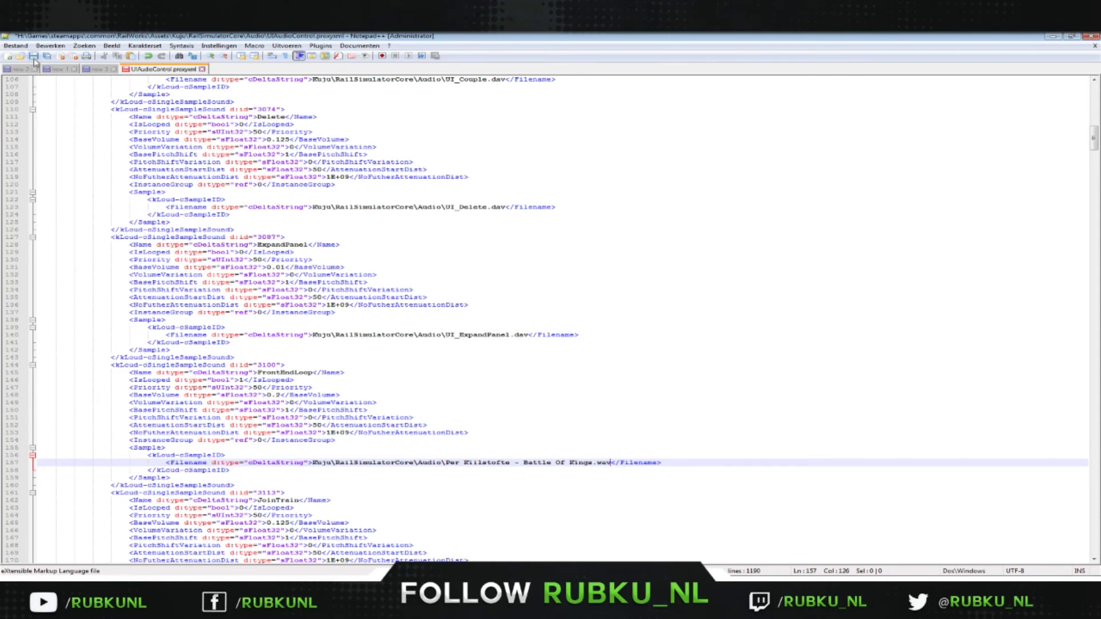
{"action": "mouse_move", "coordinate": [543, 390]}
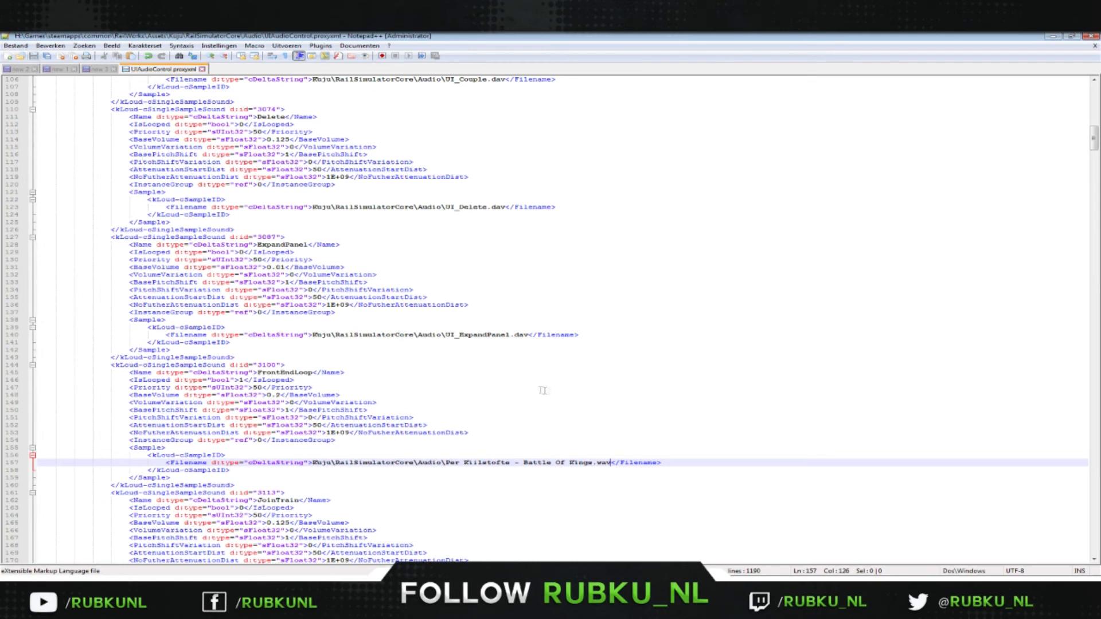
{"action": "mouse_move", "coordinate": [374, 459]}
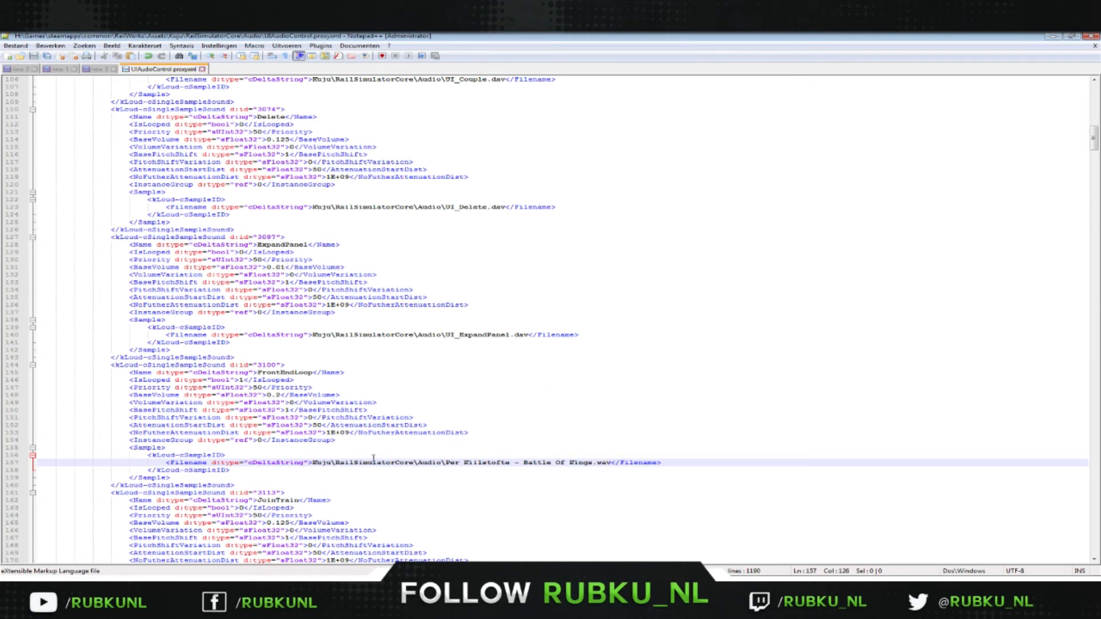
{"action": "mouse_move", "coordinate": [706, 495]}
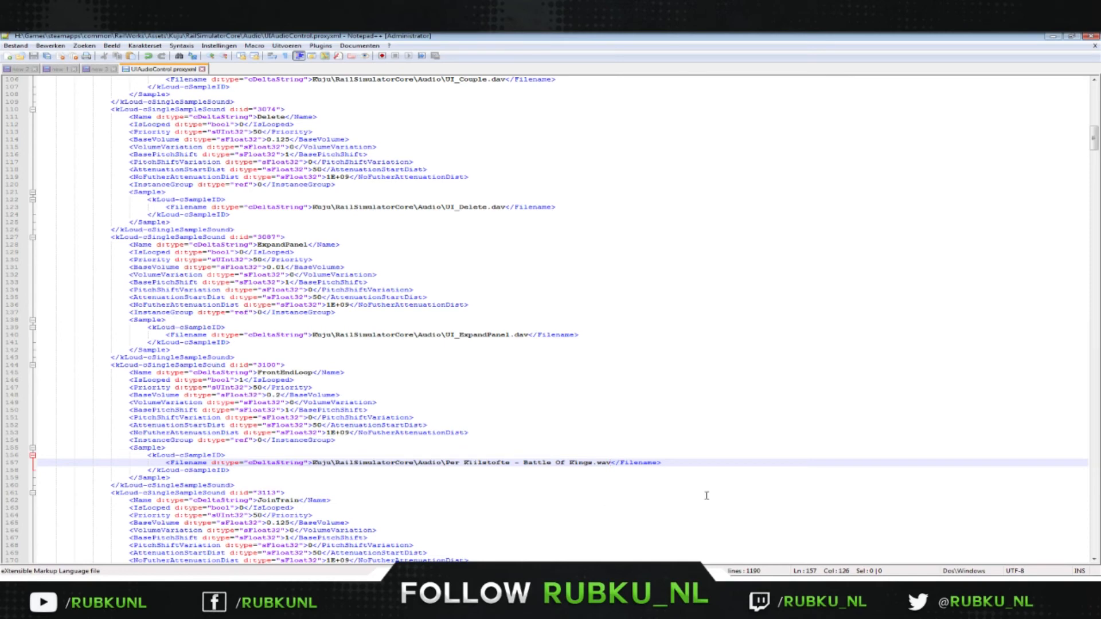